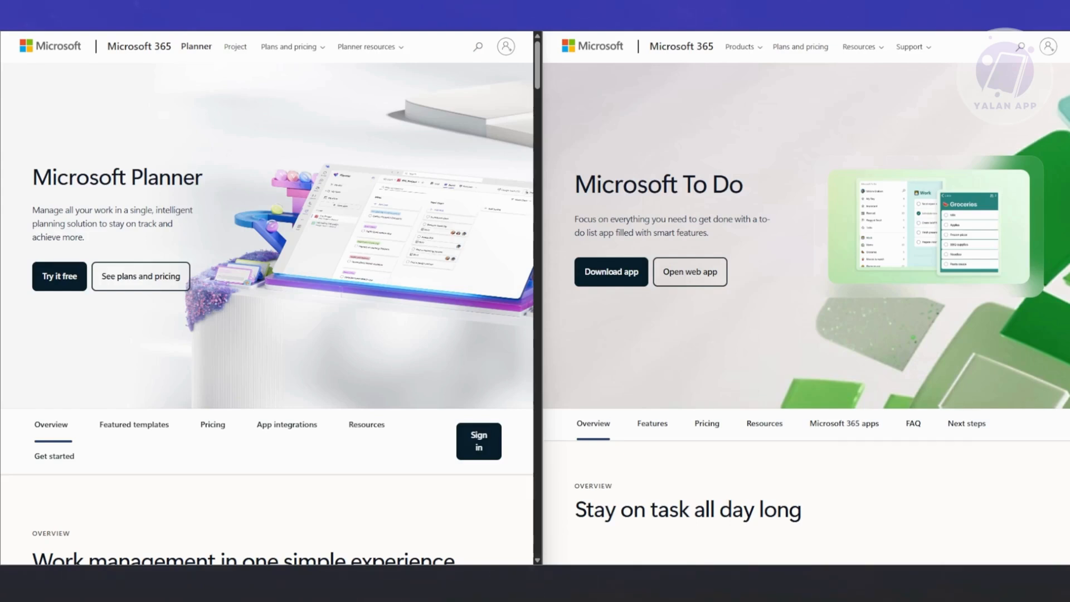
mouse_move(506, 270)
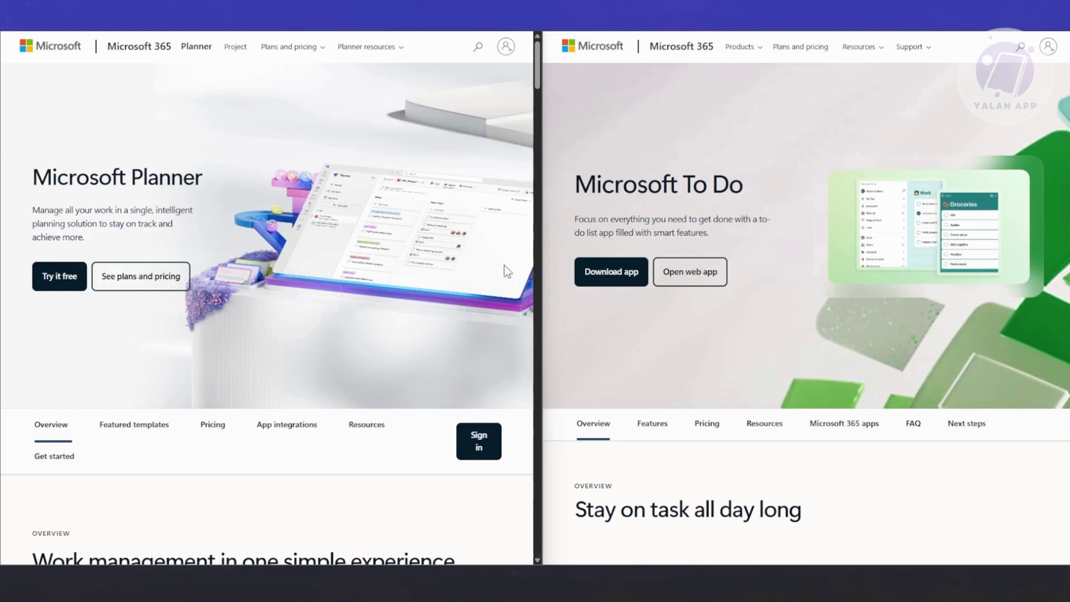
mouse_move(376, 340)
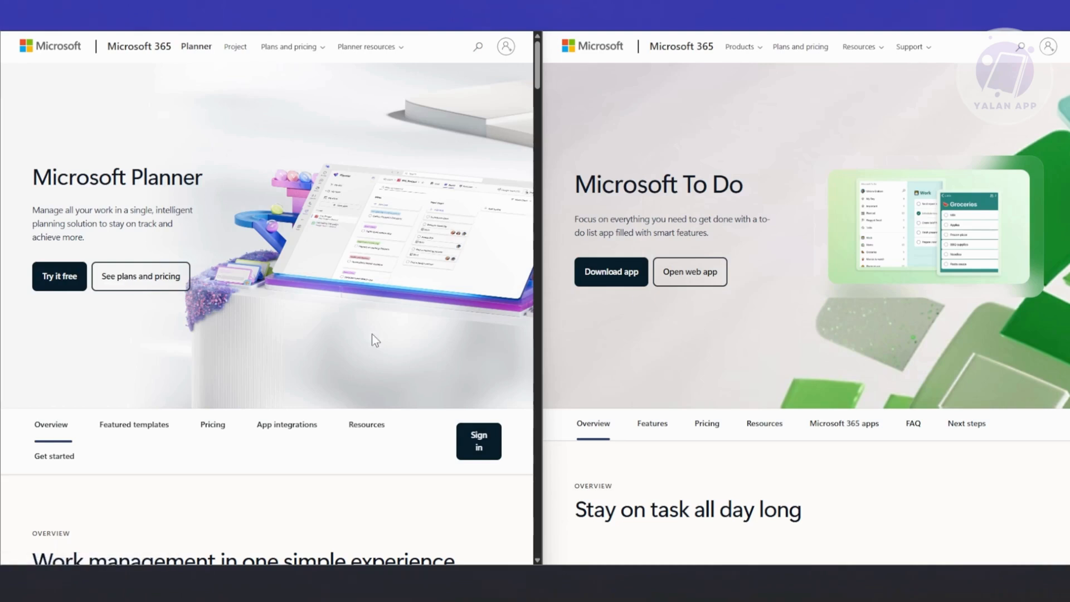
scroll("down", 3)
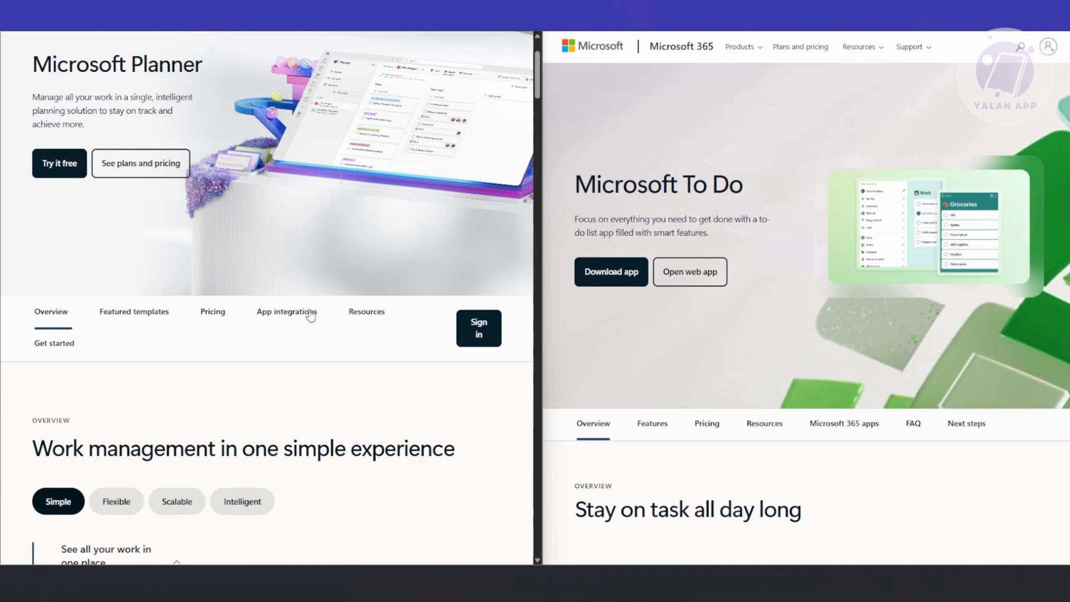
mouse_move(306, 341)
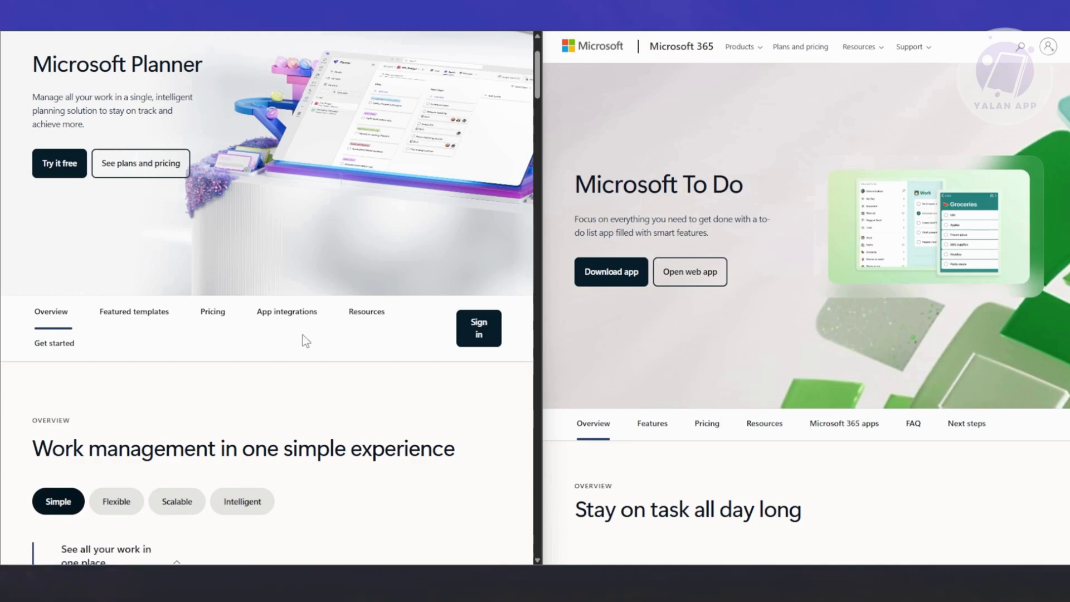
mouse_move(285, 351)
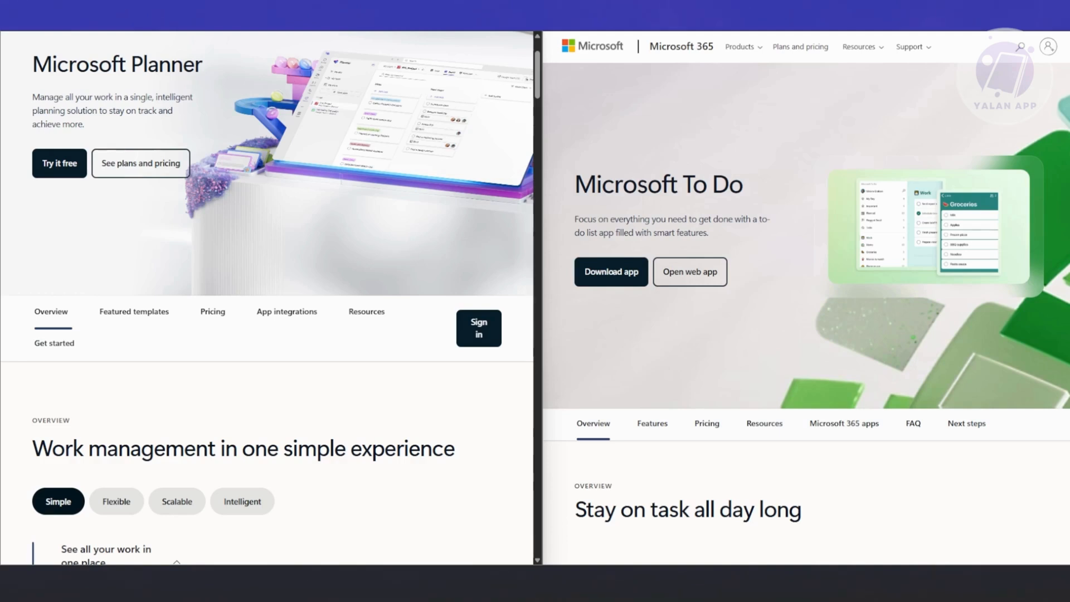
scroll("up", 3)
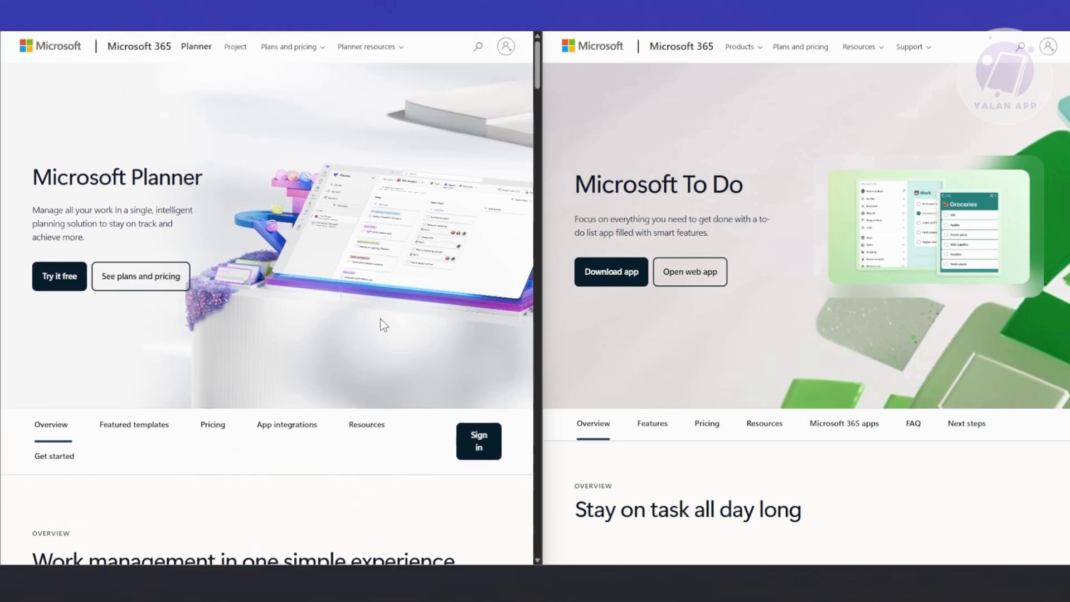
mouse_move(403, 369)
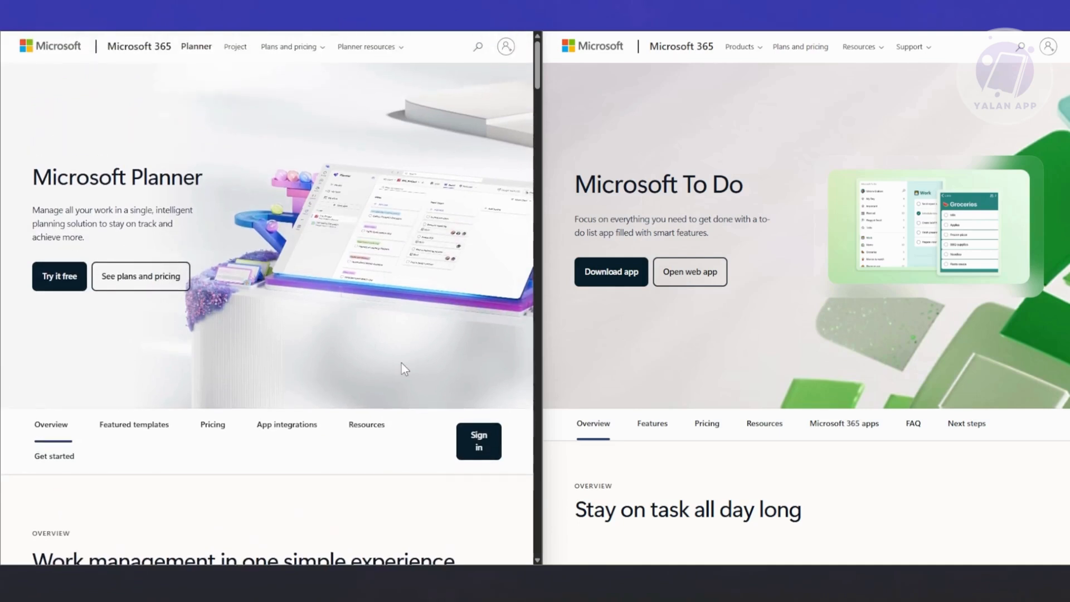
scroll("down", 3)
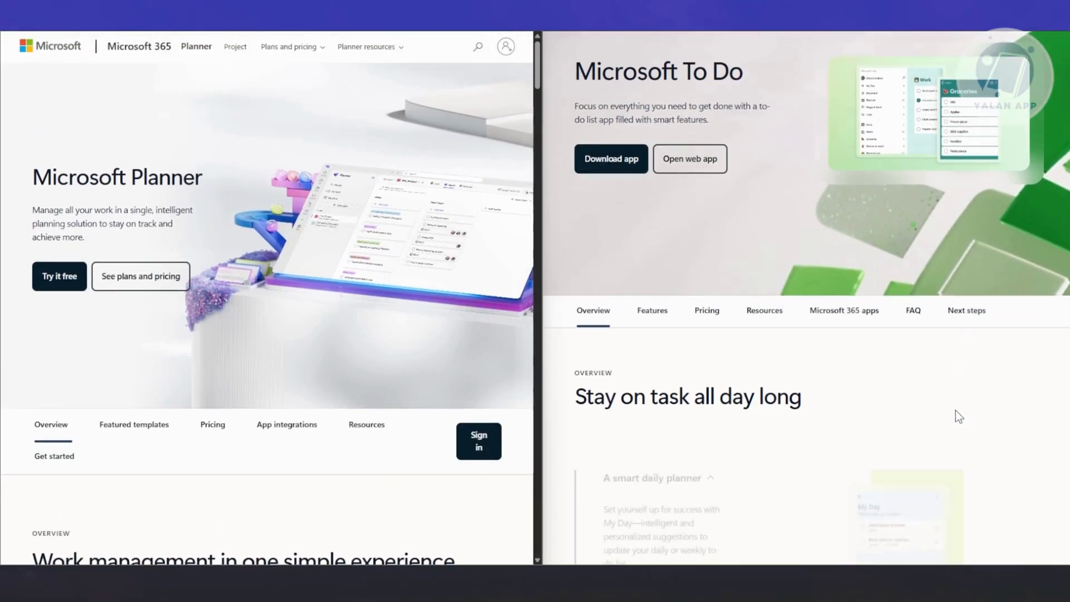
scroll("up", 3)
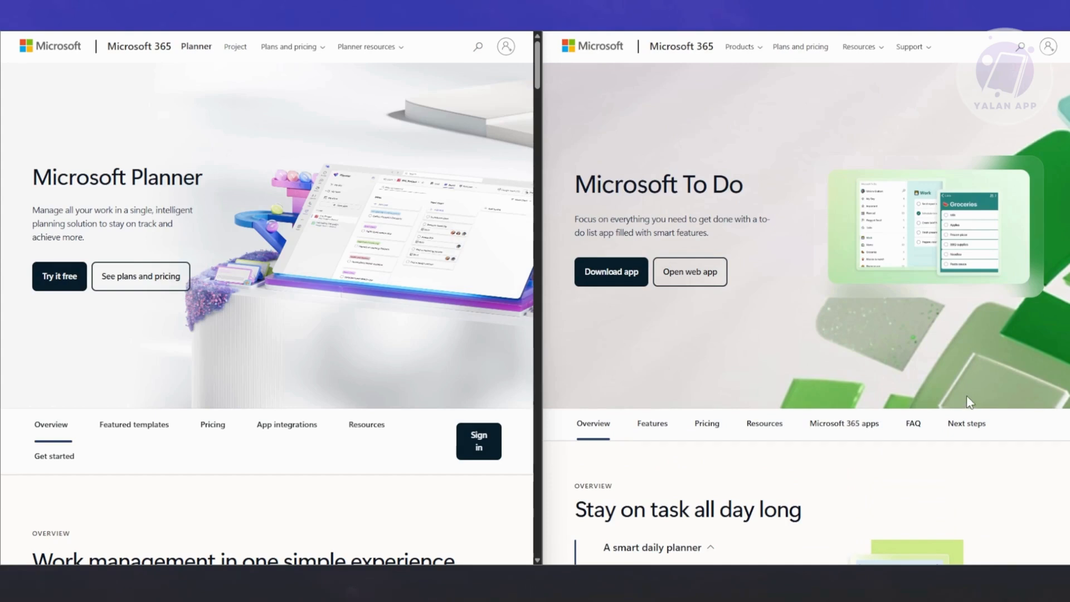
mouse_move(978, 383)
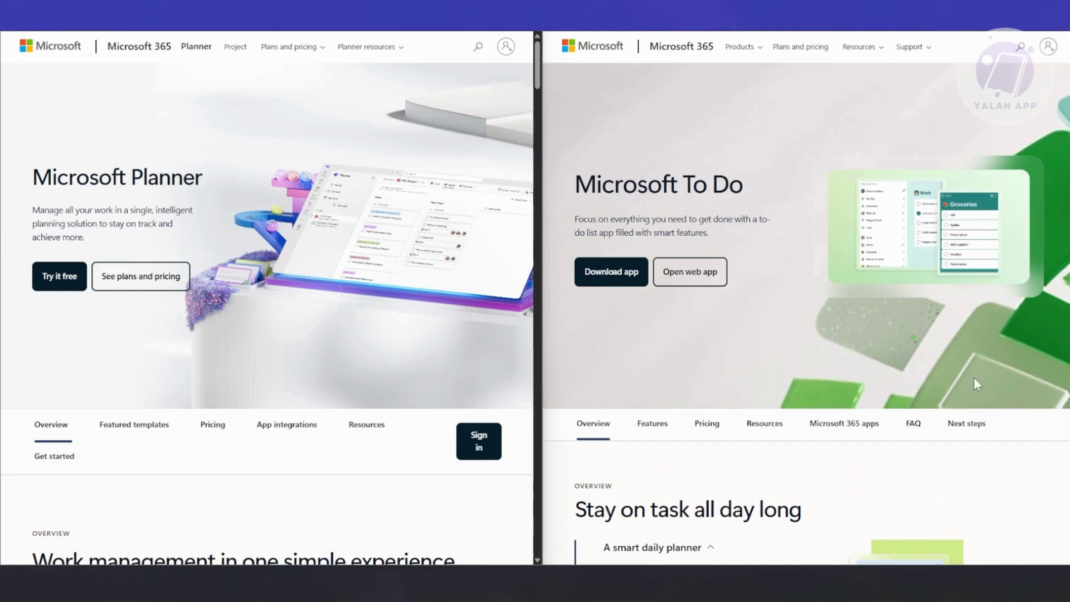
mouse_move(973, 397)
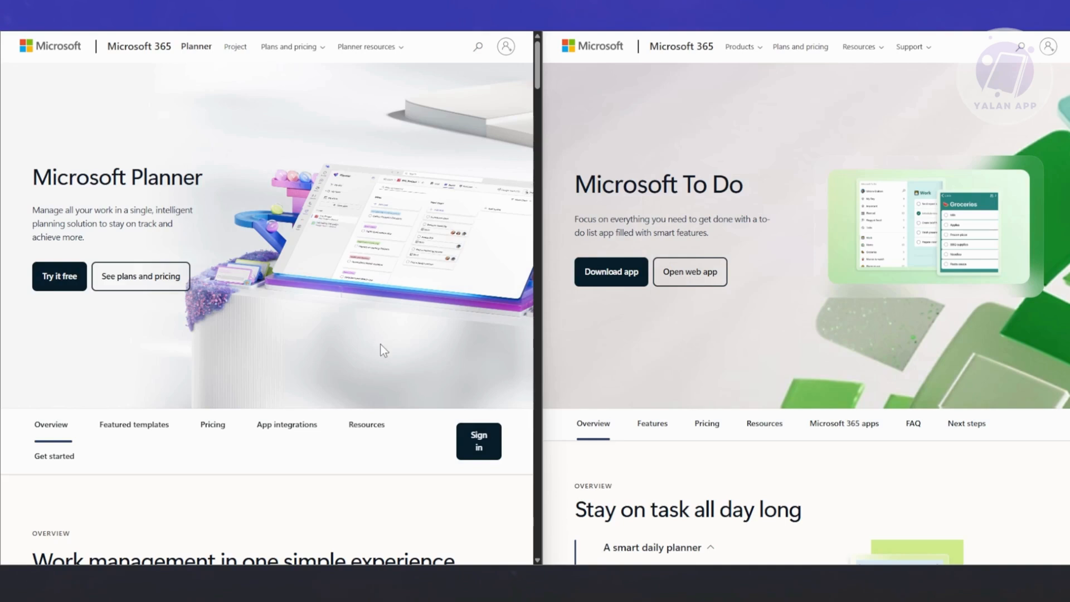
mouse_move(742, 305)
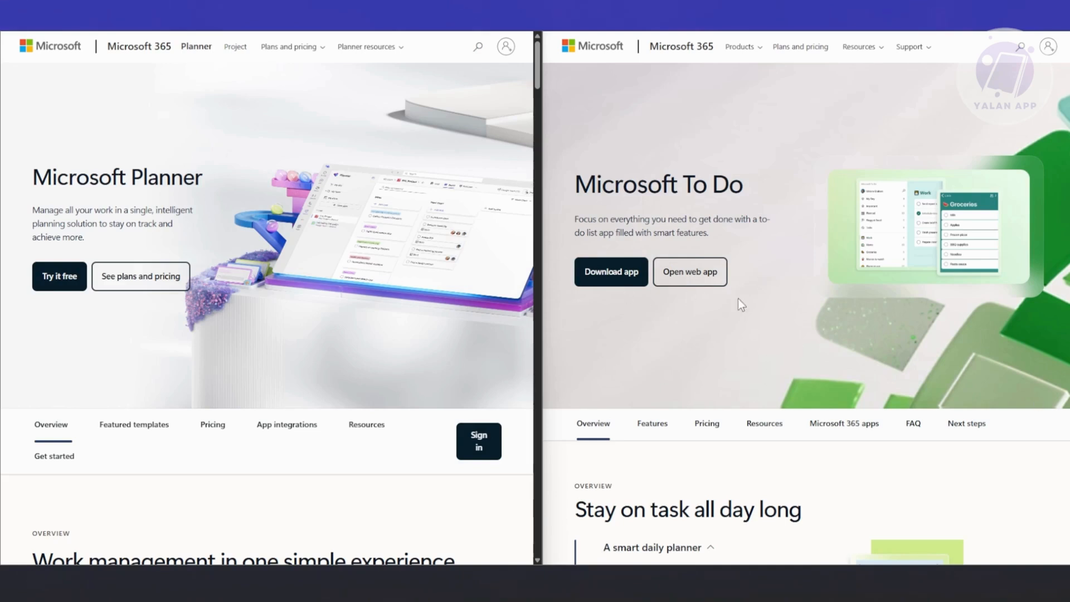
mouse_move(445, 363)
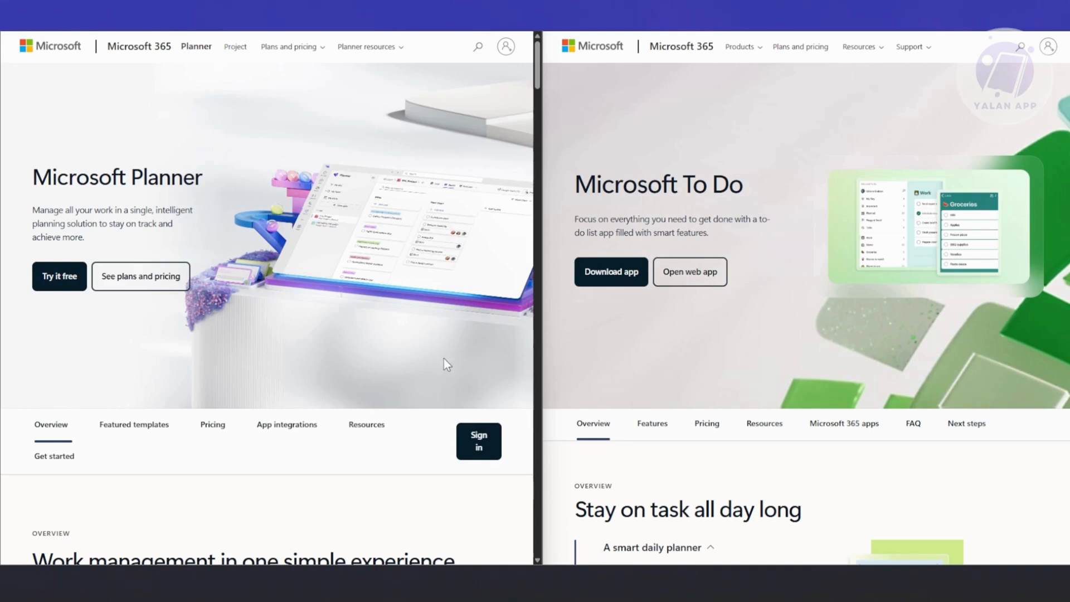
mouse_move(709, 321)
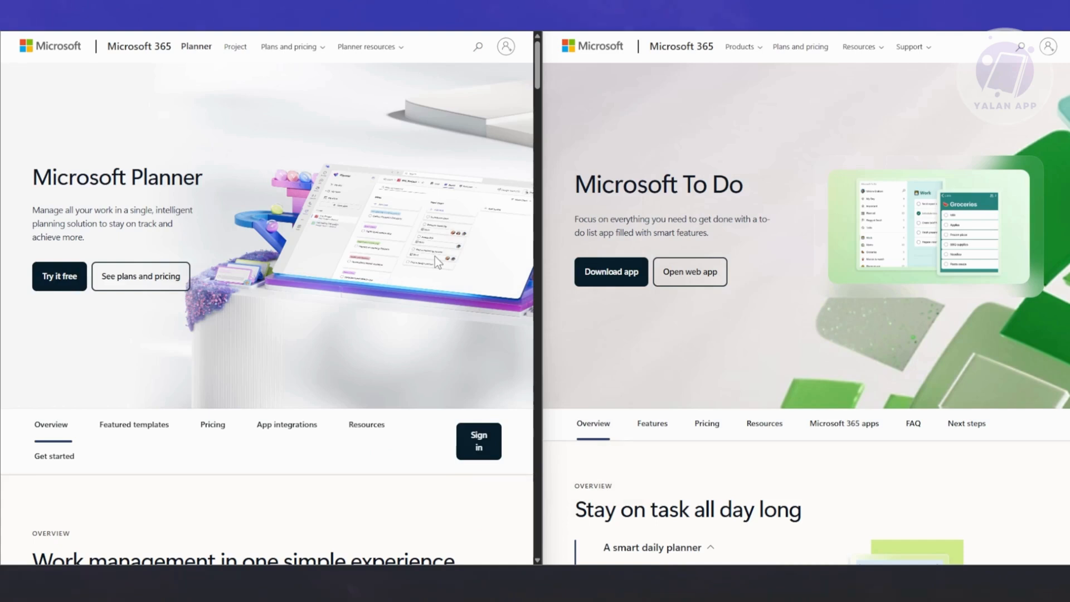
mouse_move(296, 257)
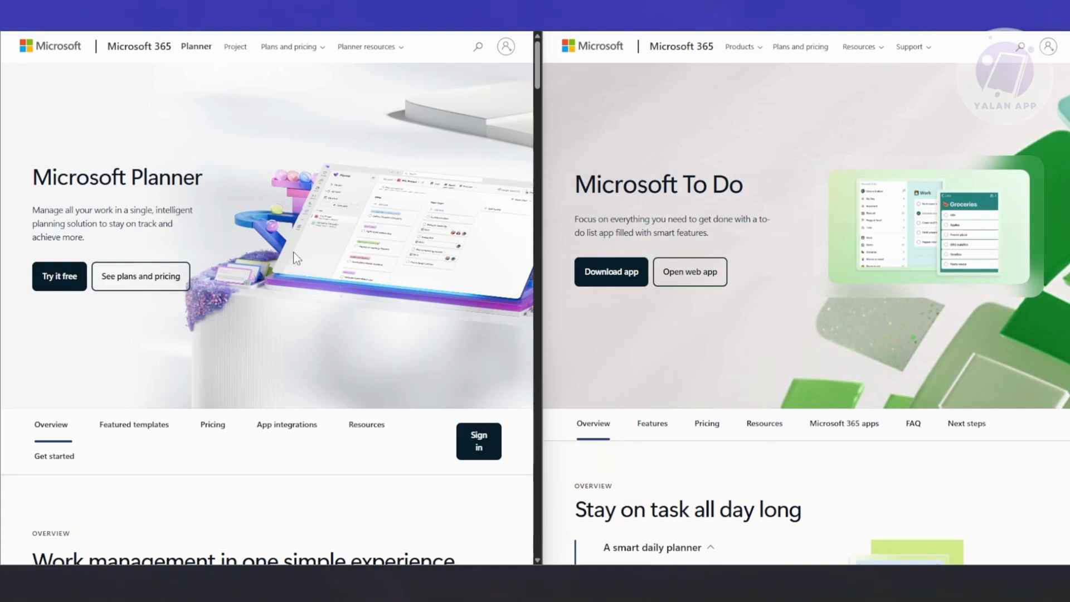
mouse_move(312, 283)
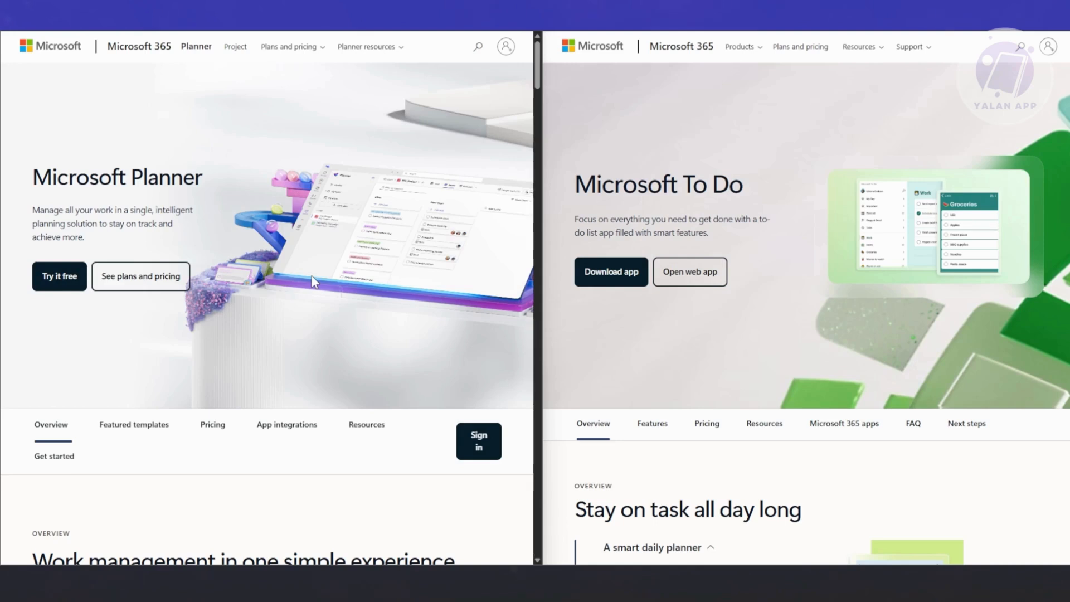
mouse_move(395, 148)
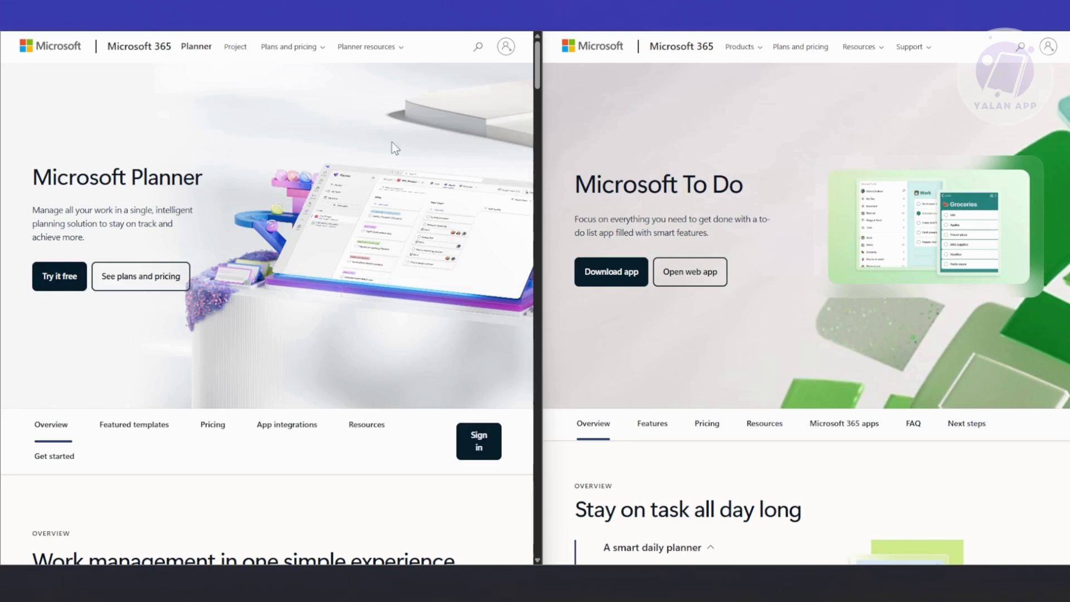
mouse_move(762, 203)
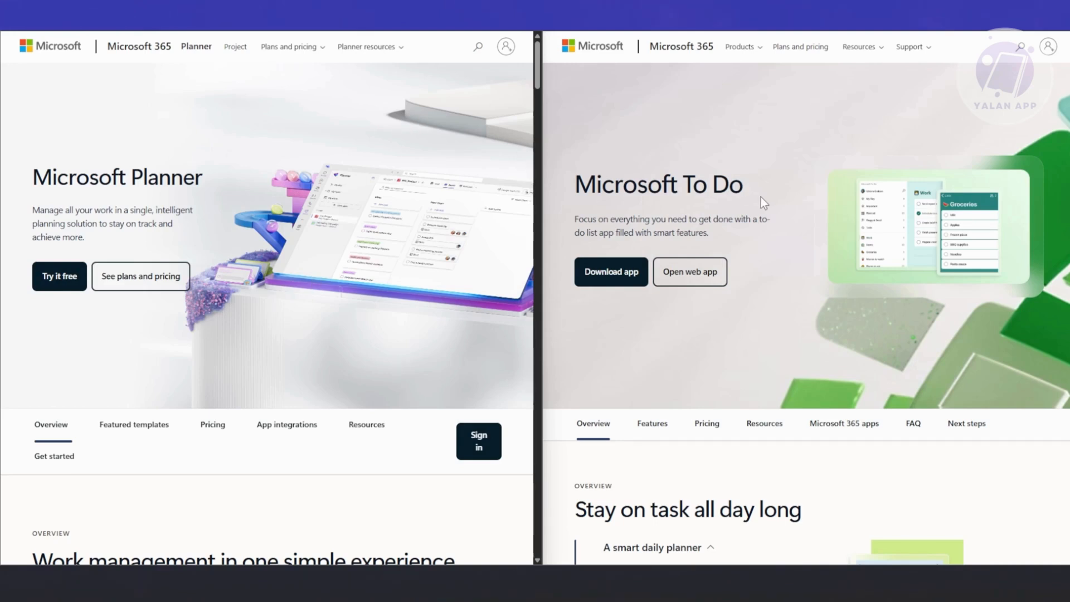
mouse_move(717, 218)
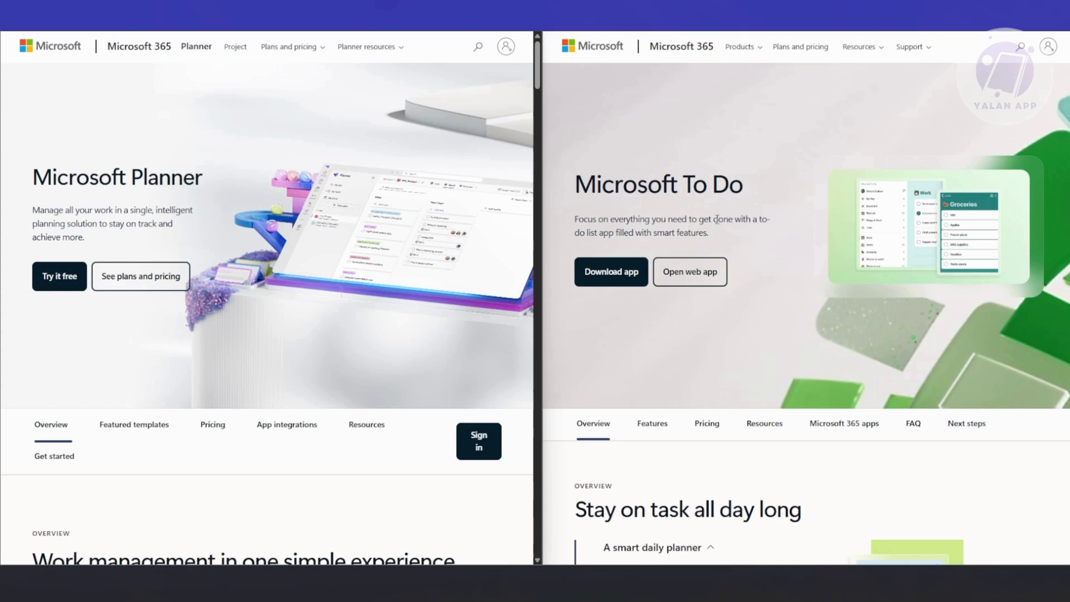
mouse_move(717, 220)
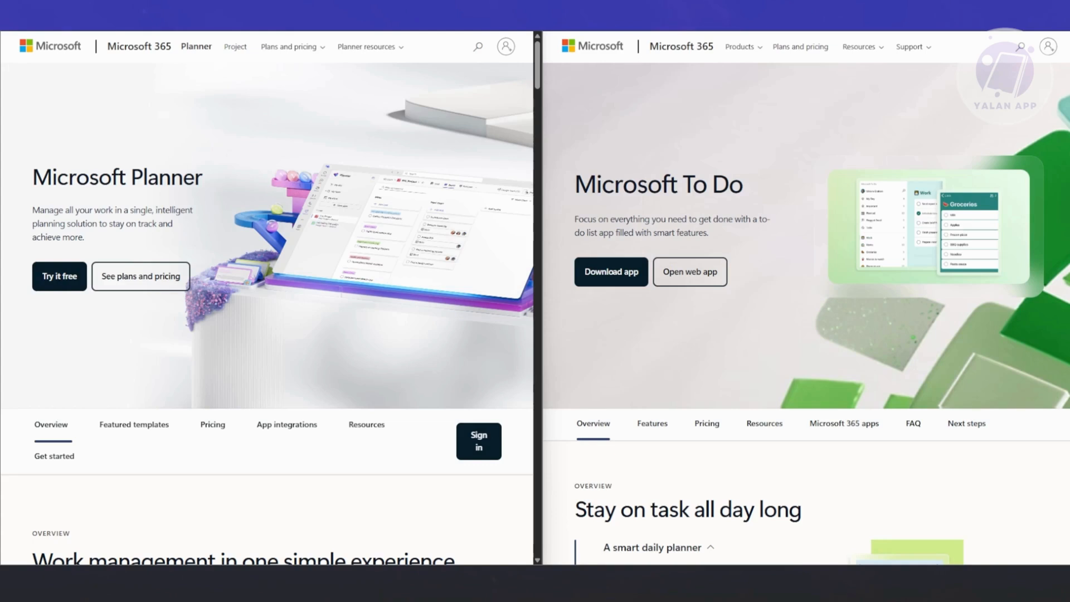
scroll("down", 3)
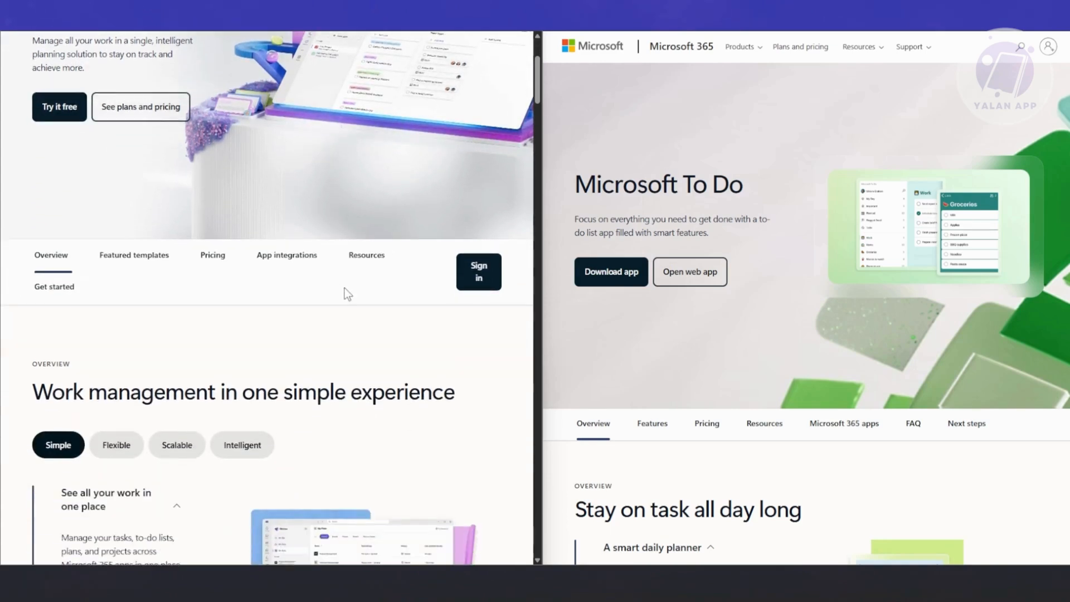
scroll("up", 3)
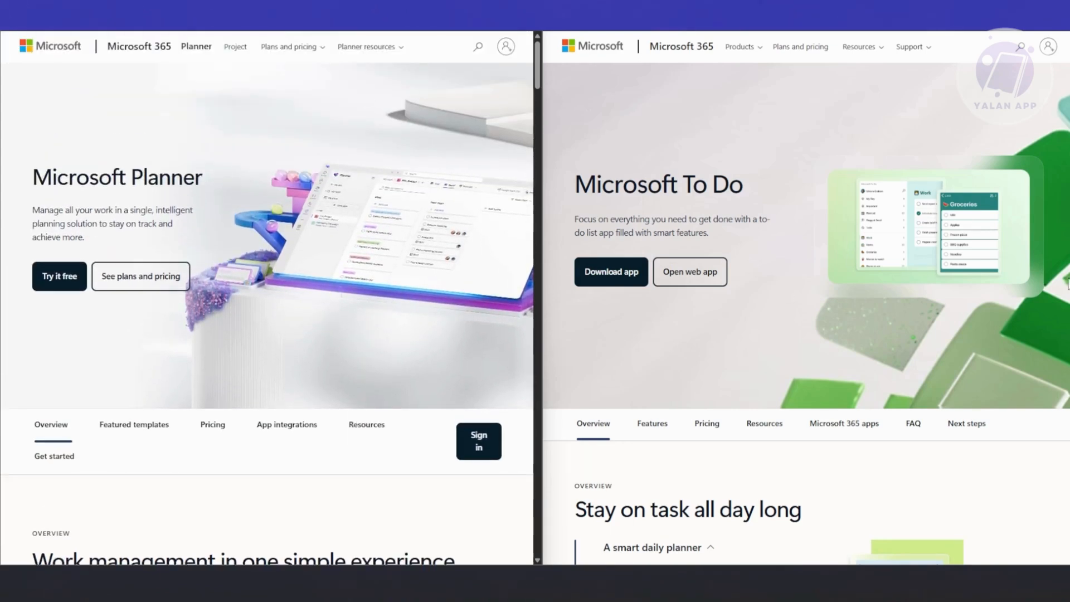